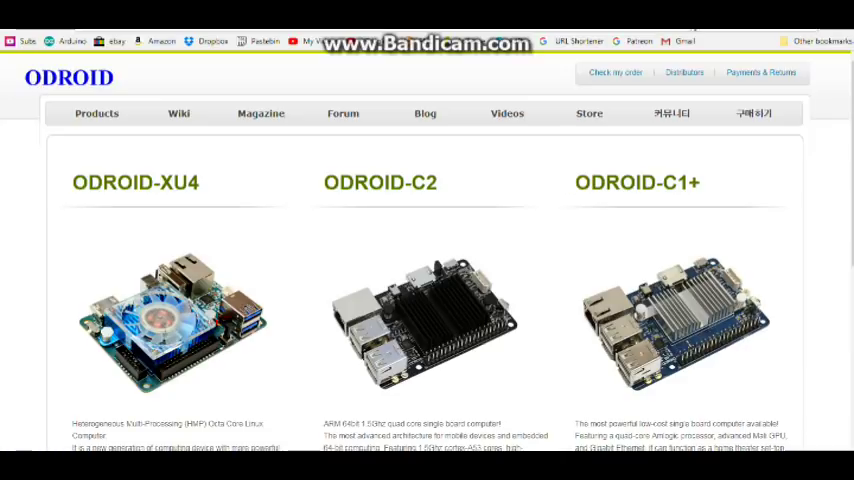
mouse_move(104, 96)
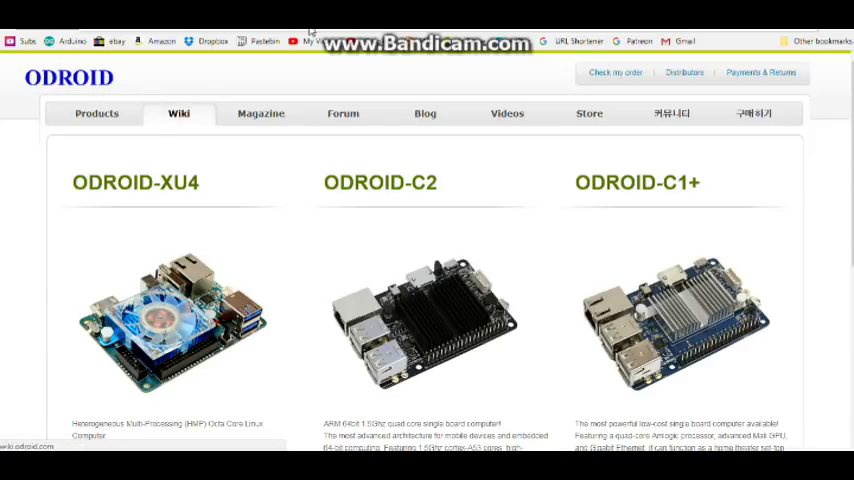
Switch to the ODROID Wiki start page and scroll through the board documentation tree.
left_click(178, 114)
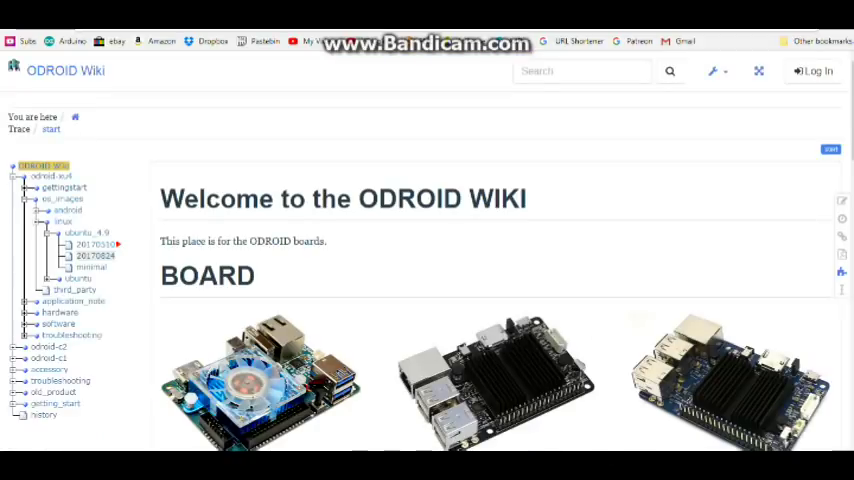
mouse_move(306, 96)
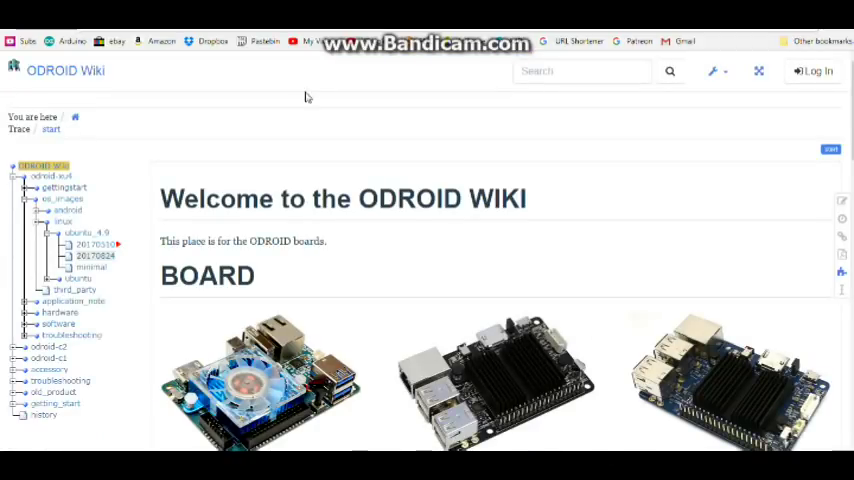
scroll("down", 3)
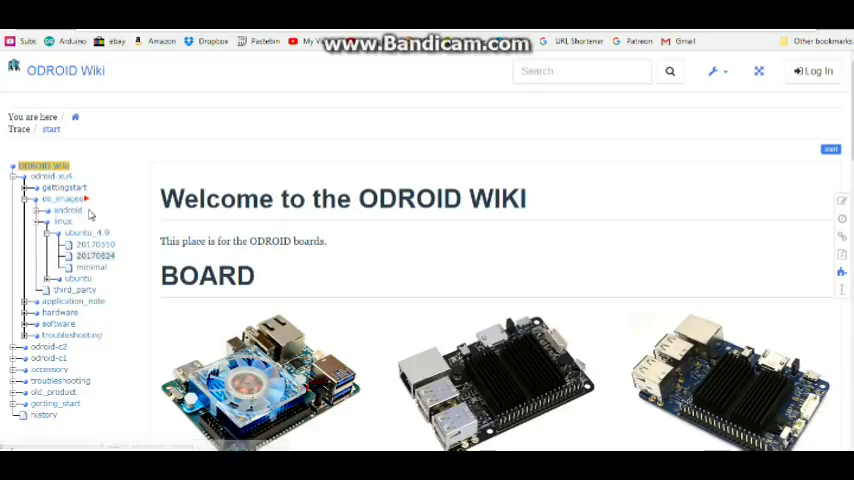
mouse_move(92, 236)
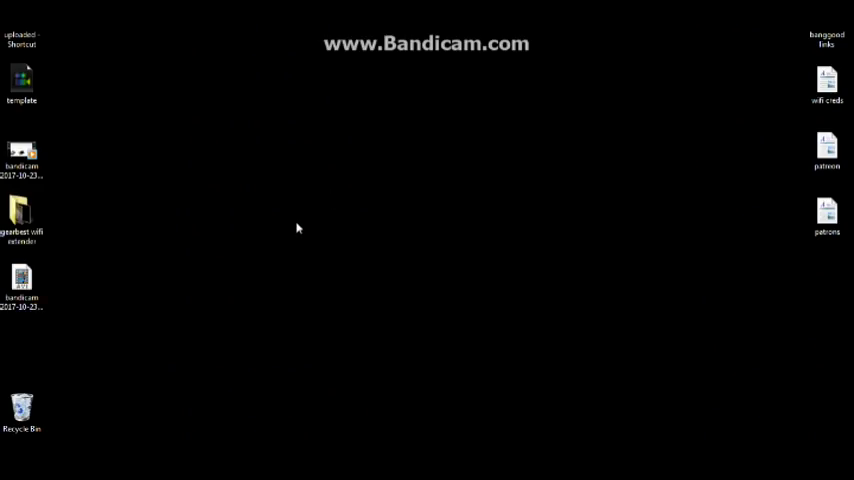
Launch SD Formatter and start a quick format with Format Size Adjustment ON.
left_click(10, 476)
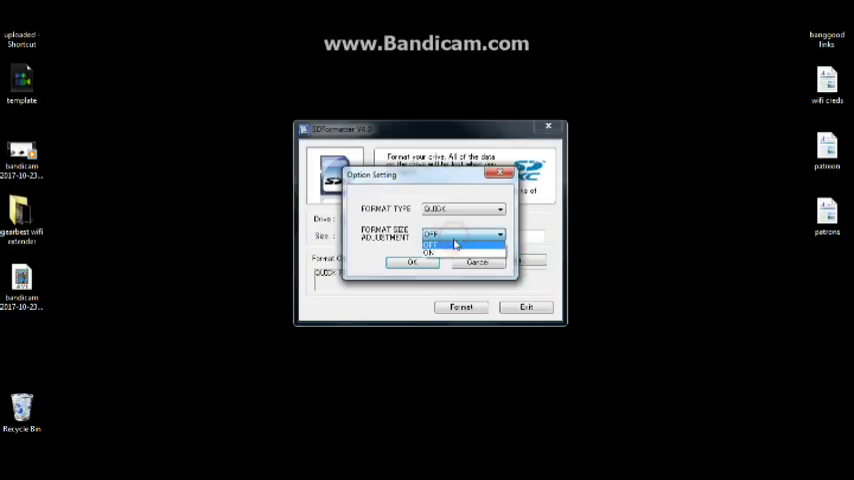
left_click(416, 262)
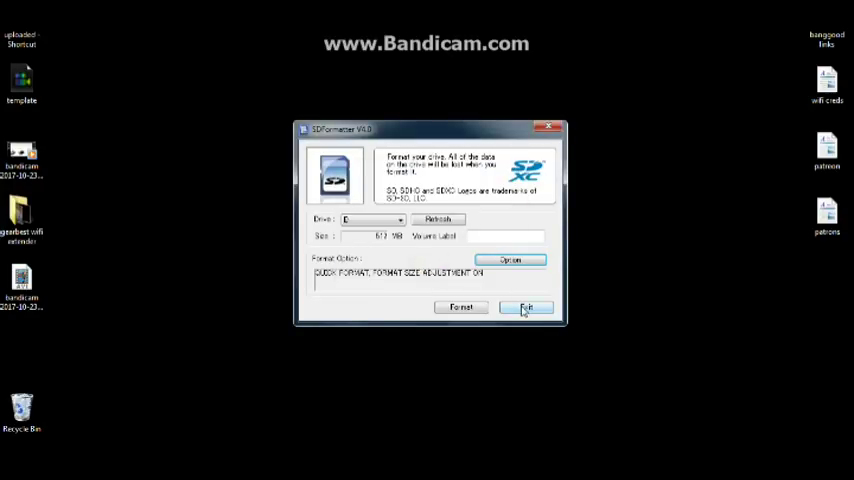
left_click(462, 308)
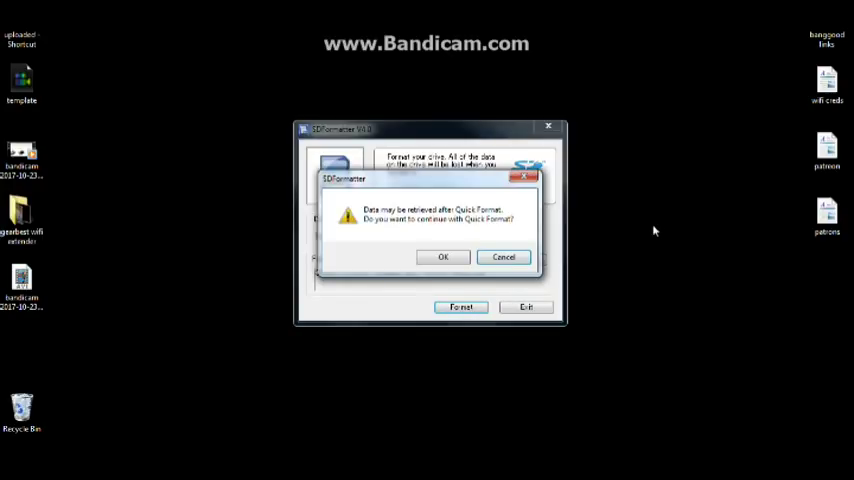
left_click(444, 256)
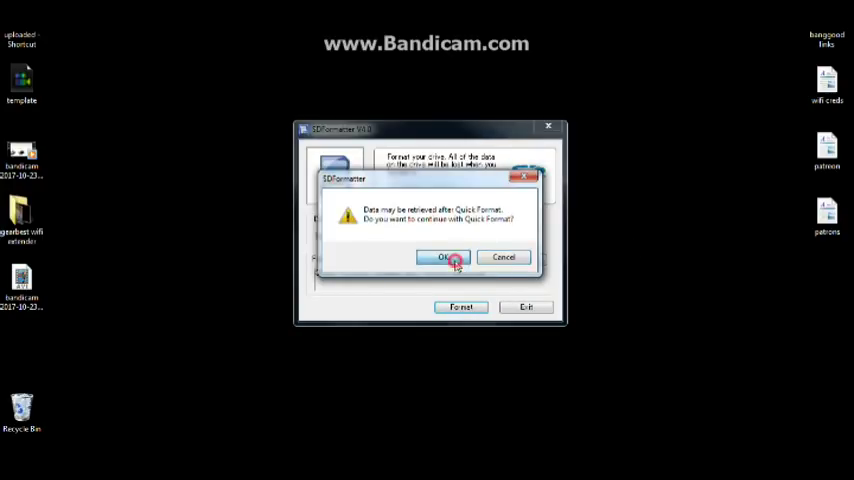
left_click(448, 256)
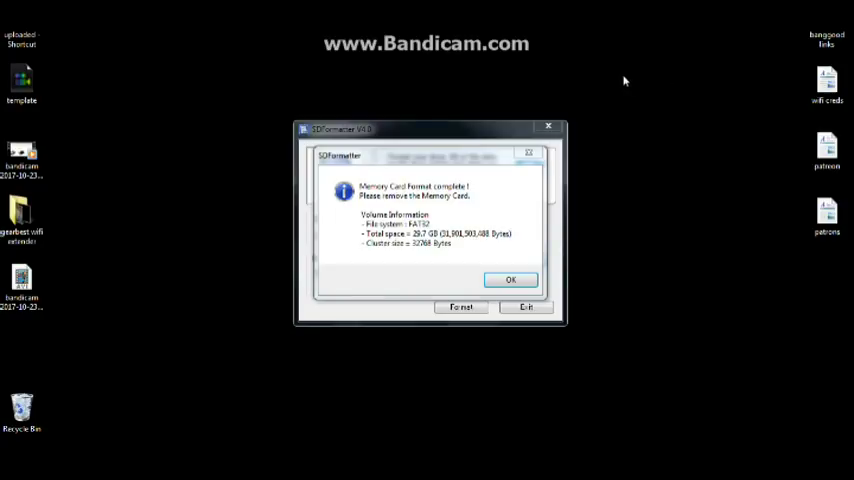
Dismiss the format-complete message and close SD Formatter.
left_click(512, 278)
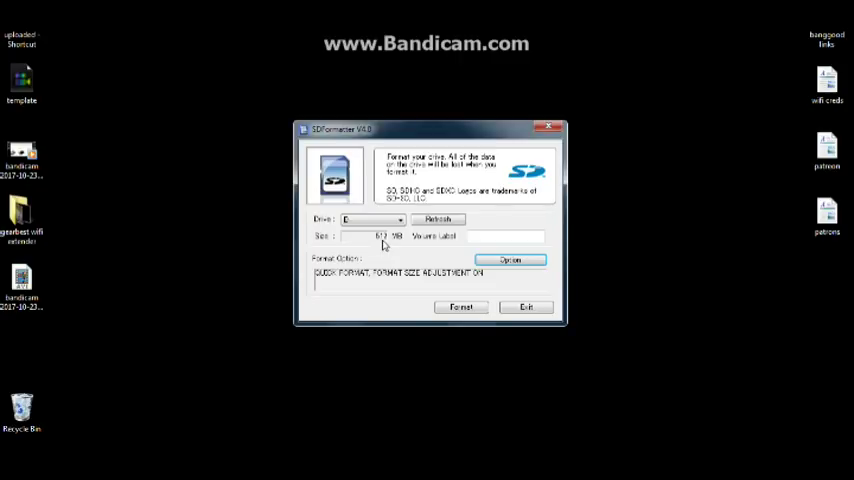
left_click(440, 220)
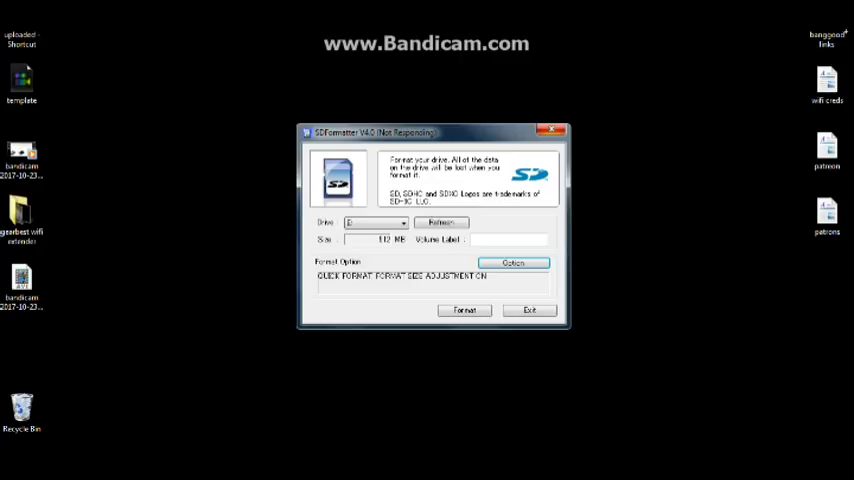
mouse_move(686, 112)
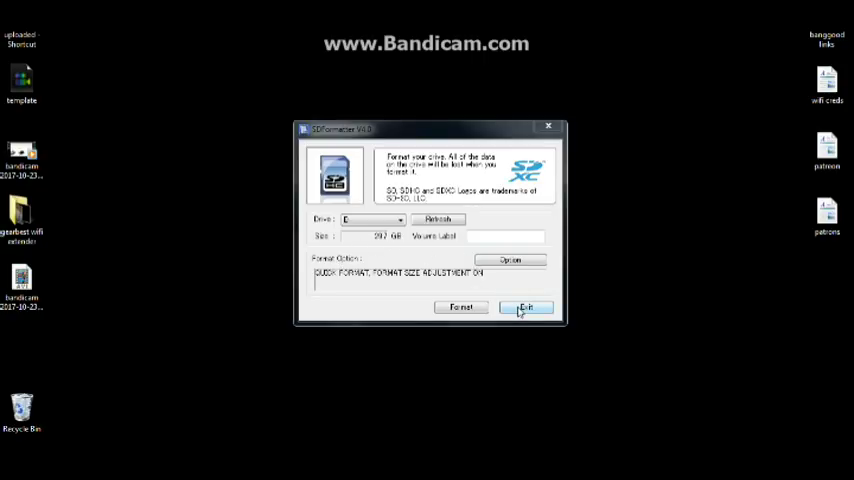
left_click(524, 306)
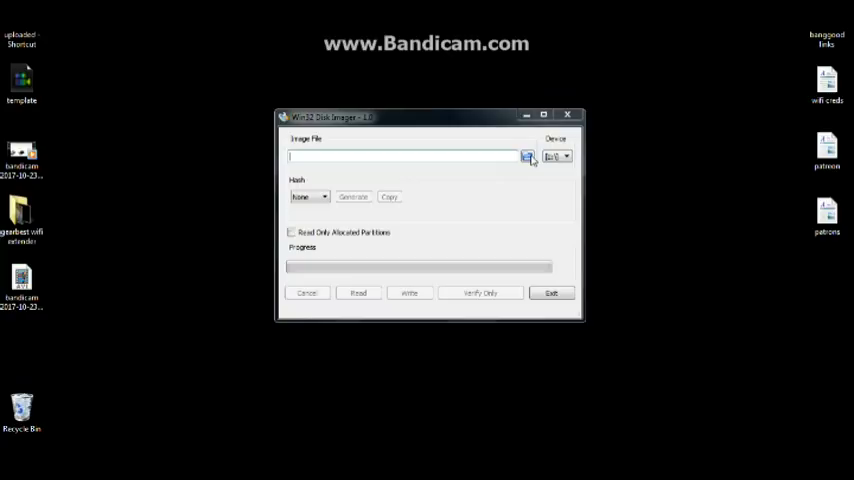
Load the Ubuntu MATE .img from Downloads > images and write it to the card.
left_click(530, 156)
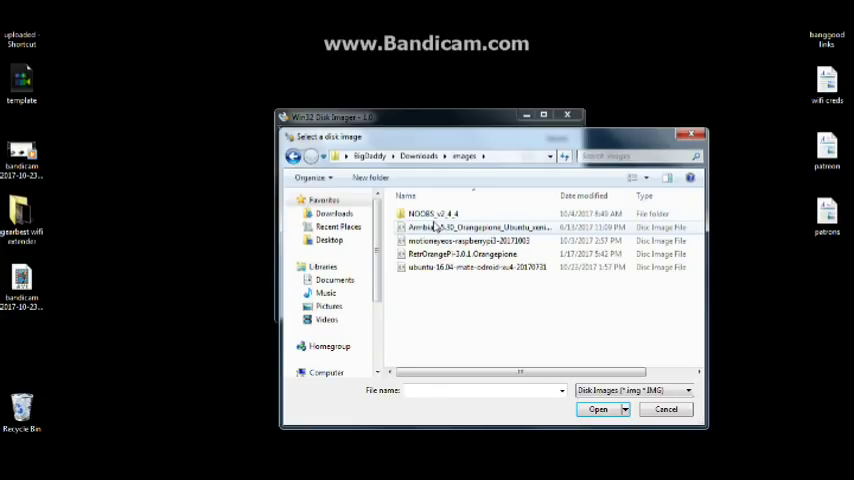
mouse_move(490, 268)
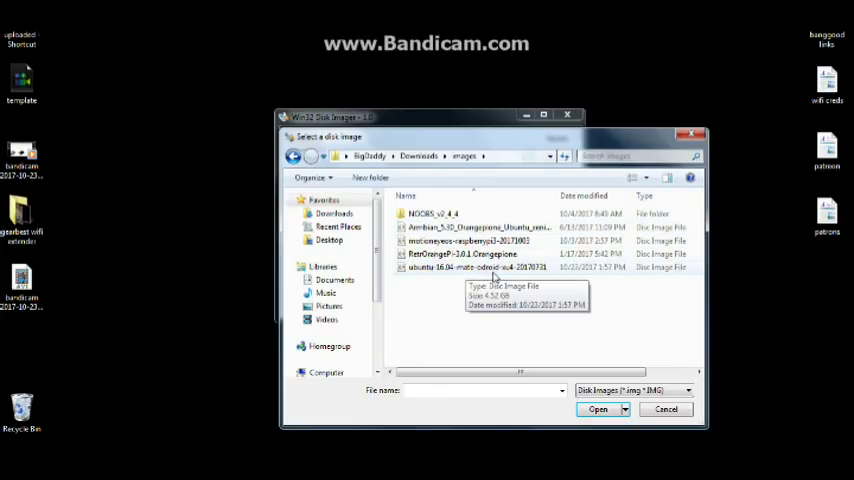
left_click(592, 408)
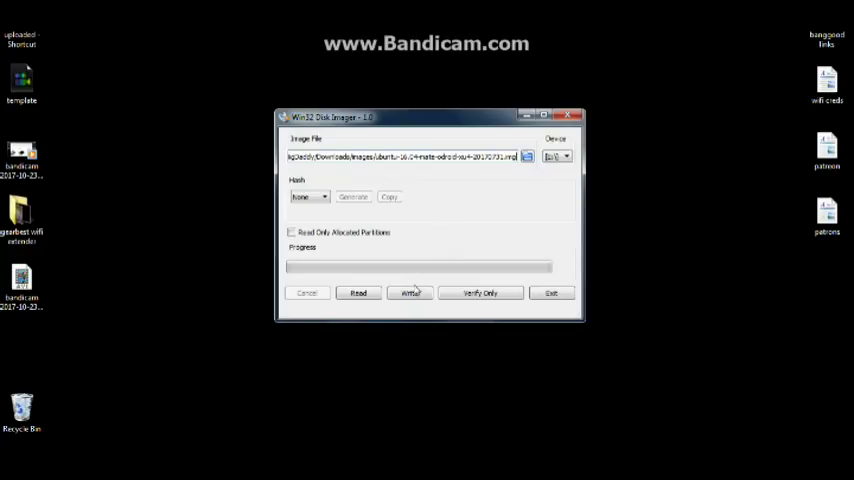
left_click(408, 292)
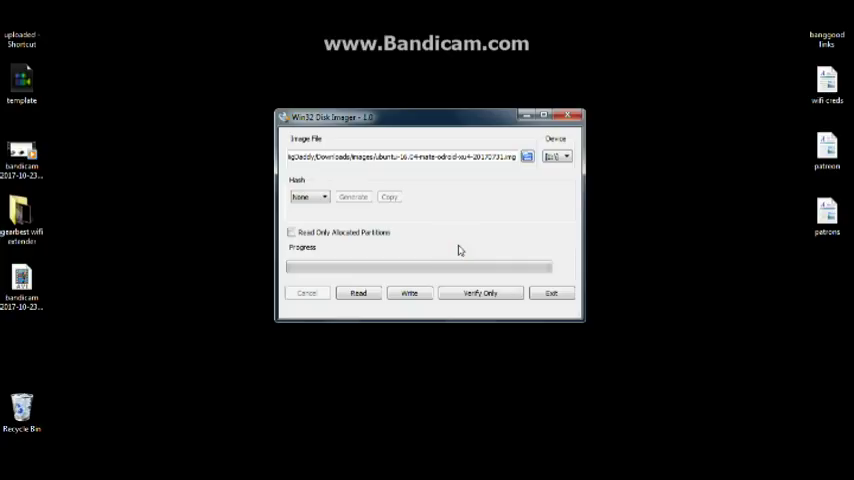
left_click(408, 292)
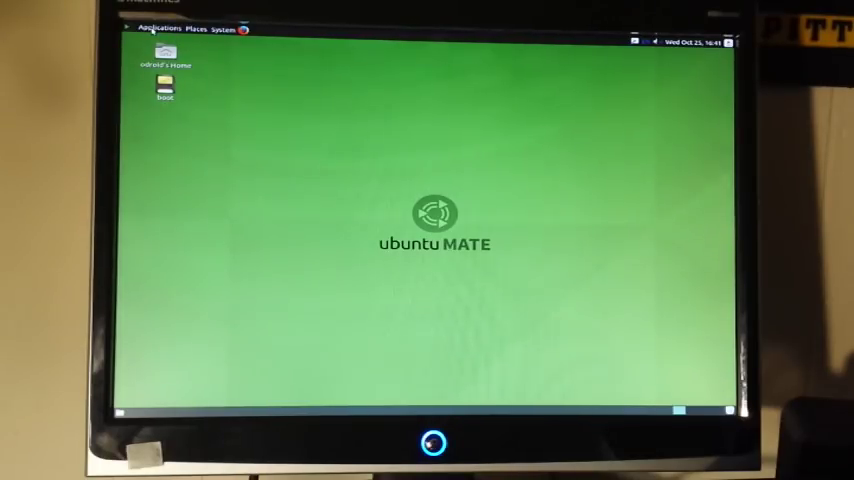
Browse the Applications, Places and System menus on the MATE panel.
left_click(158, 28)
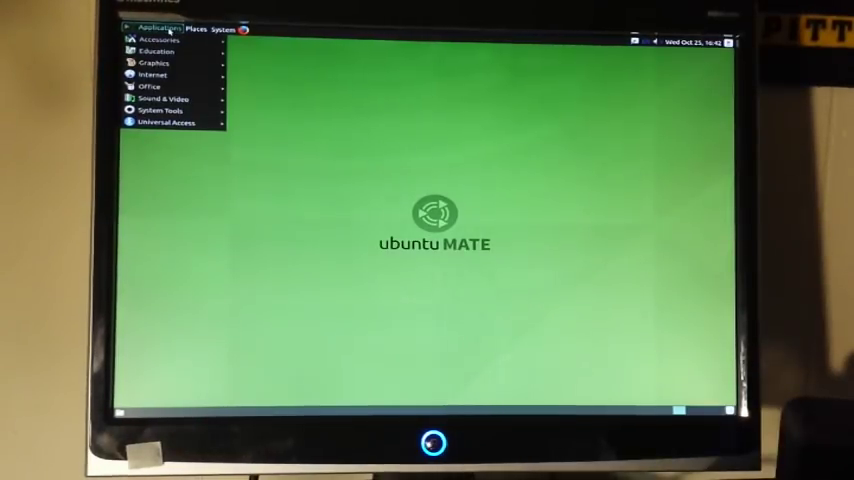
left_click(160, 38)
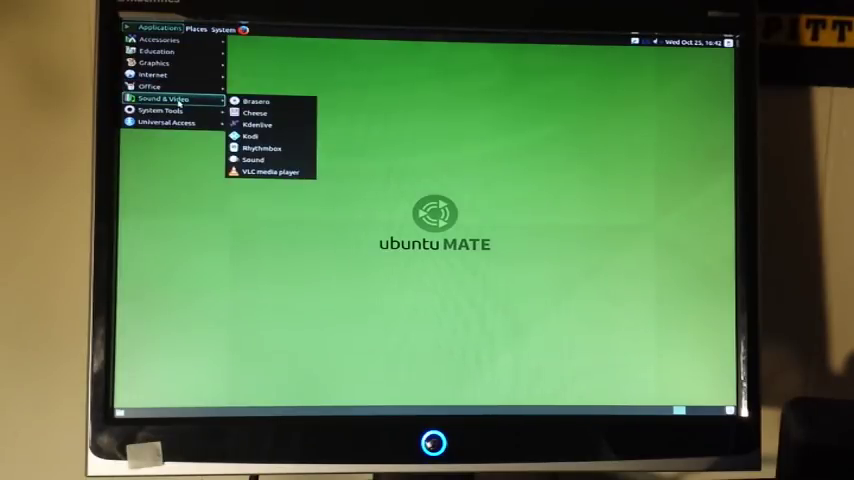
mouse_move(170, 112)
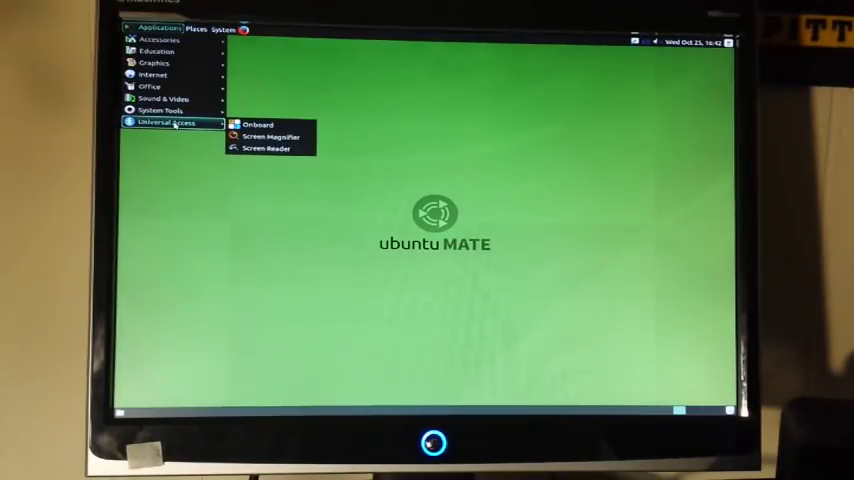
left_click(196, 24)
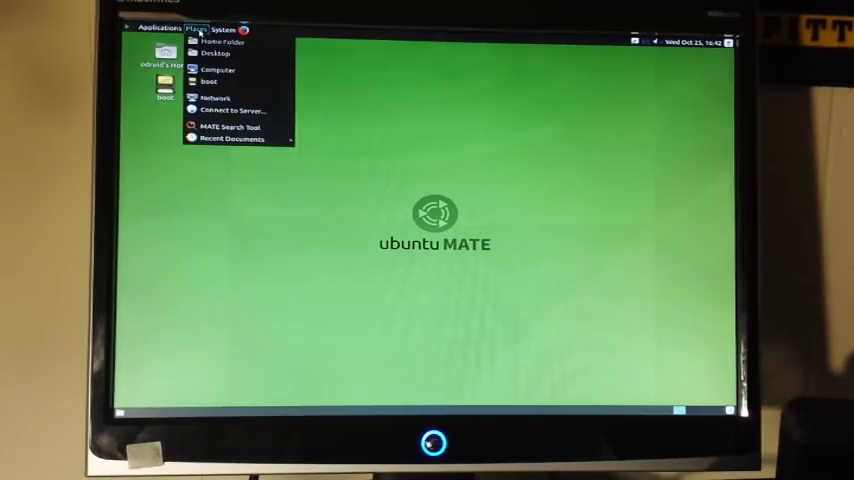
left_click(224, 28)
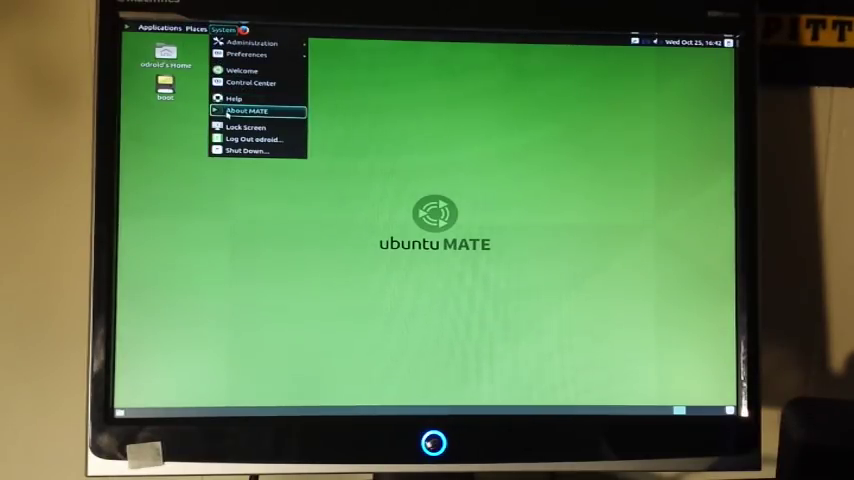
left_click(244, 108)
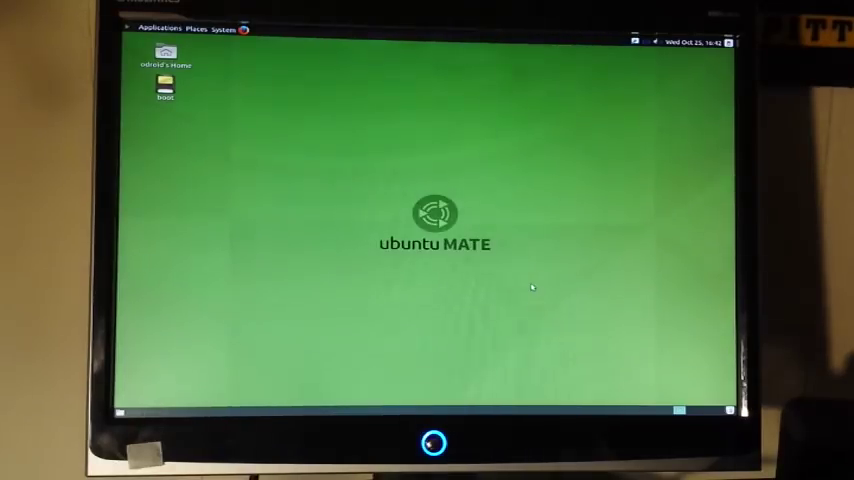
left_click(224, 28)
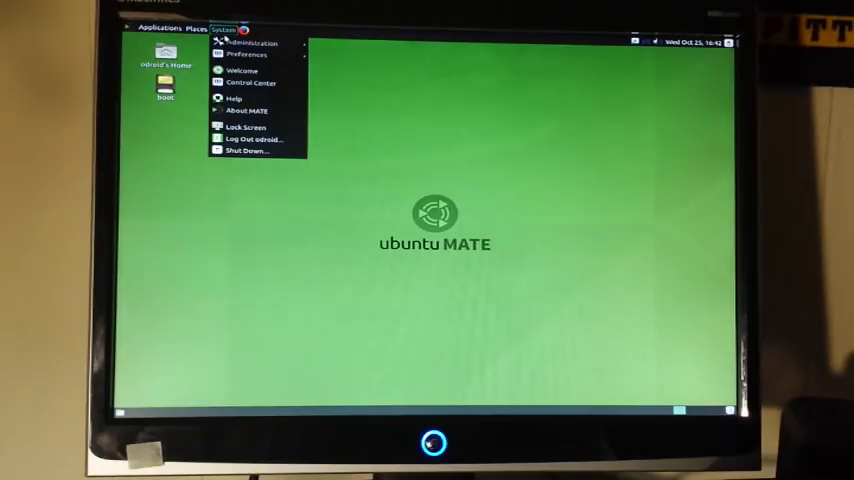
mouse_move(256, 44)
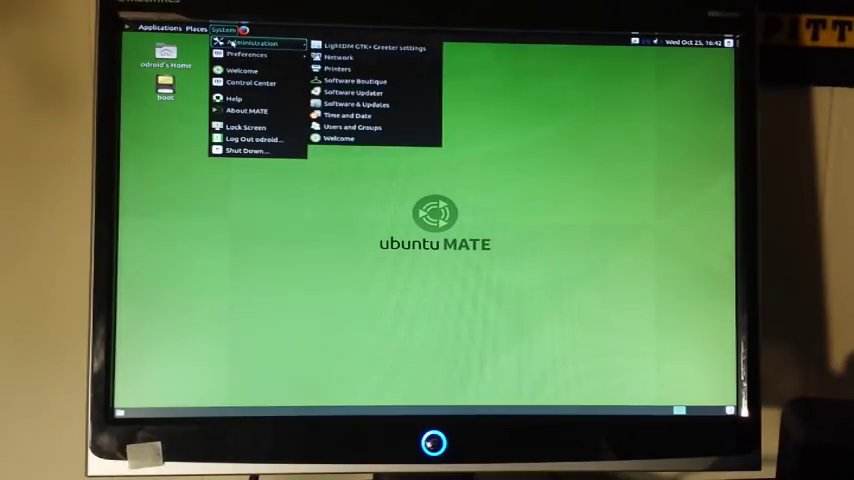
Launch MATE System Monitor from Applications > System Tools.
left_click(156, 28)
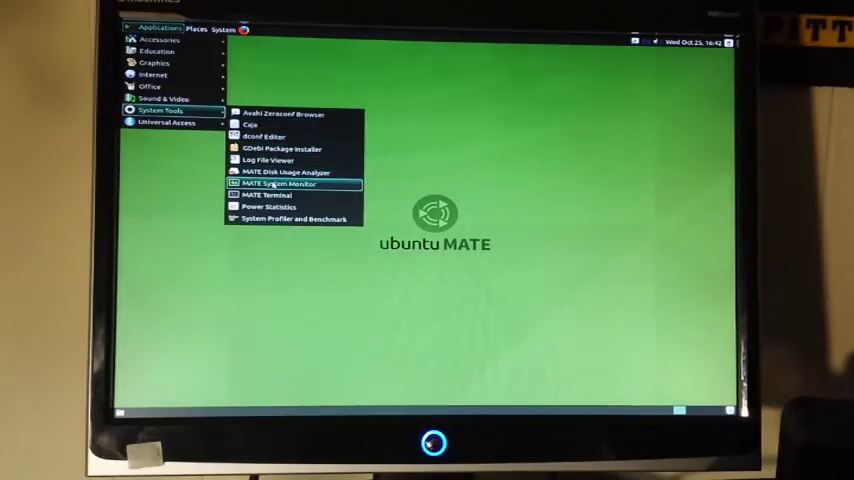
left_click(280, 184)
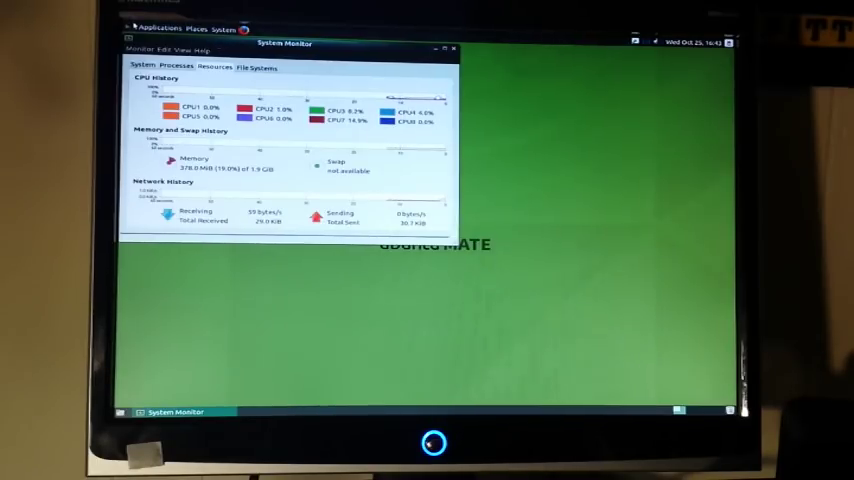
Launch Chromium from Applications > Internet beside System Monitor, then close it.
left_click(158, 24)
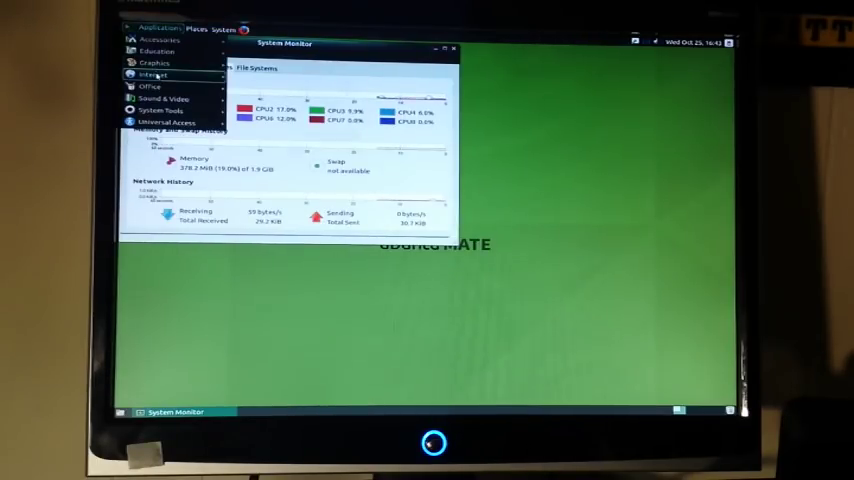
left_click(162, 76)
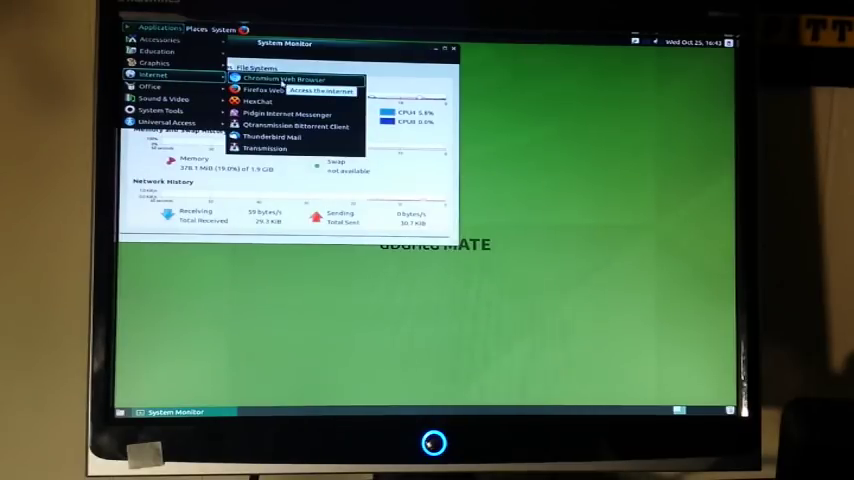
left_click(276, 78)
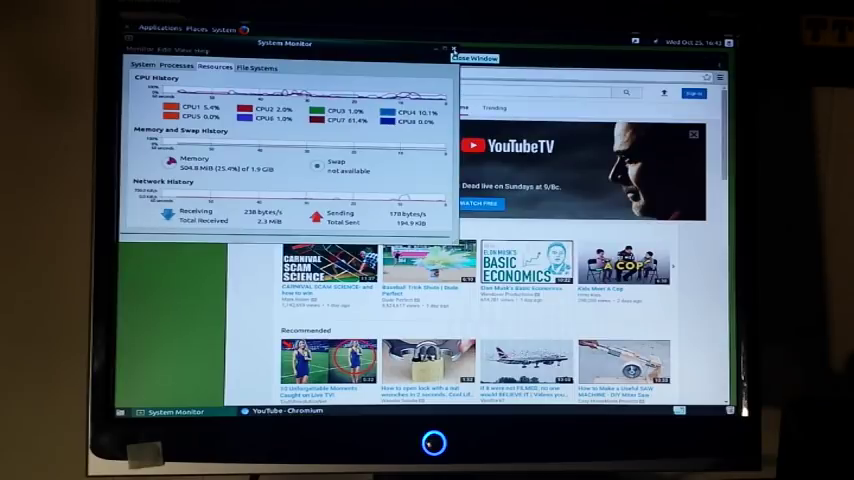
left_click(474, 56)
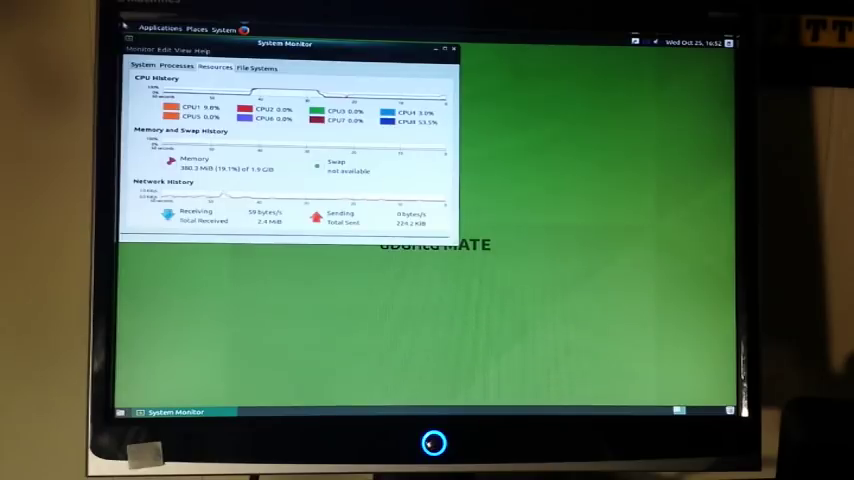
Launch System Profiler and Benchmark (HardInfo) from Applications > System Tools.
left_click(160, 24)
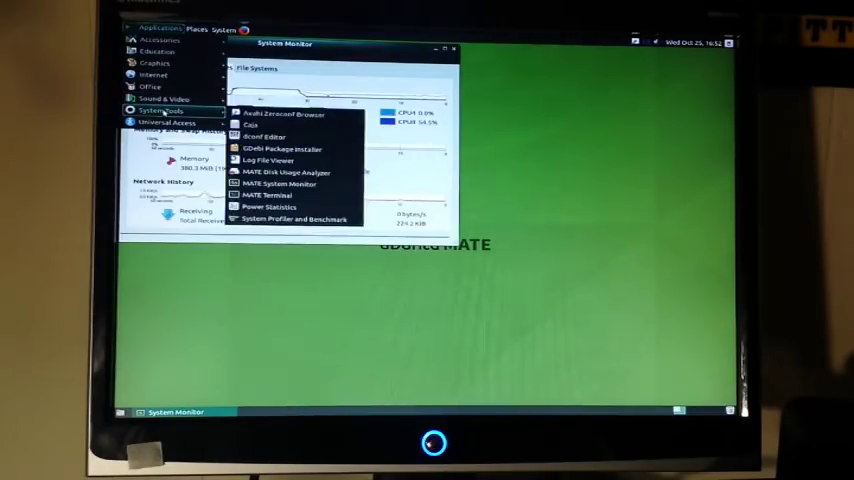
mouse_move(268, 208)
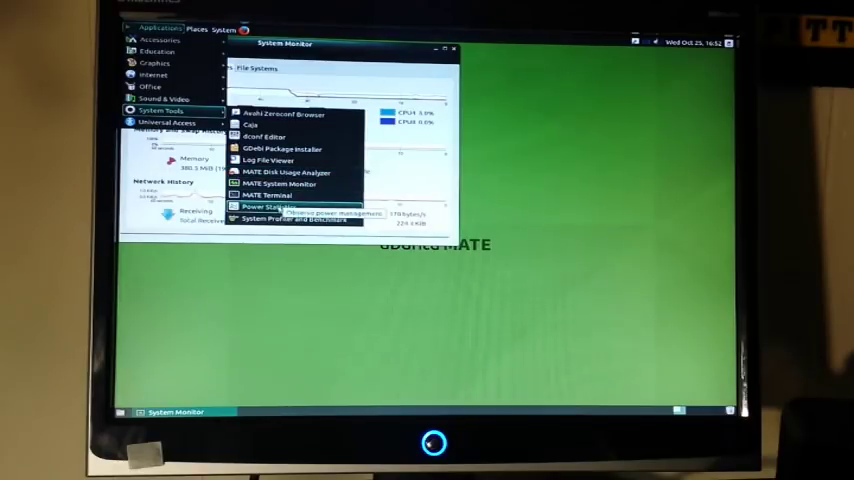
left_click(290, 218)
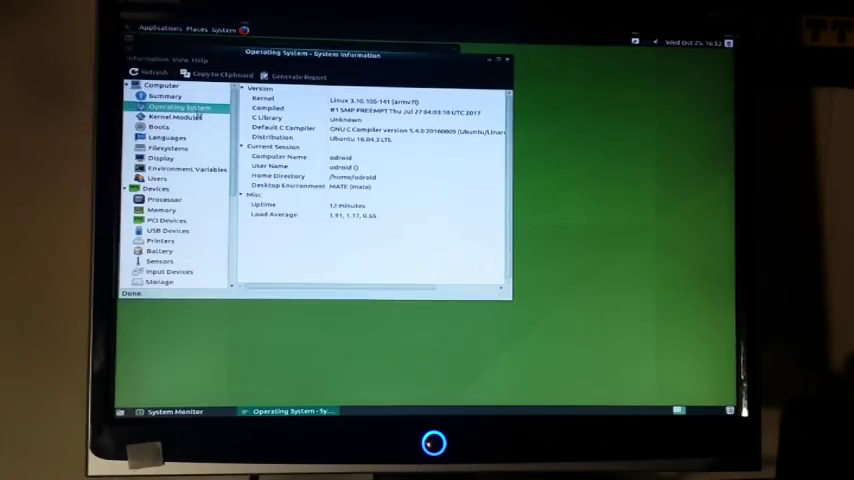
Review Boots, Display, Environment Variables, Users and Processor details in the sidebar.
left_click(156, 124)
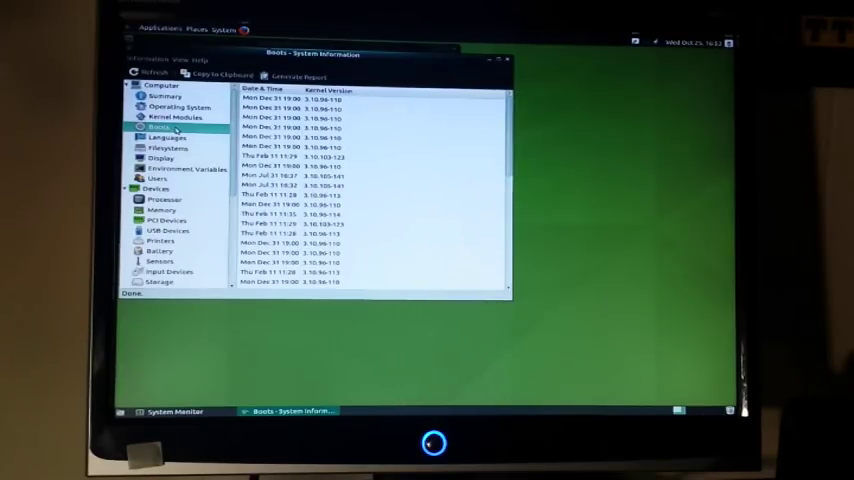
left_click(158, 158)
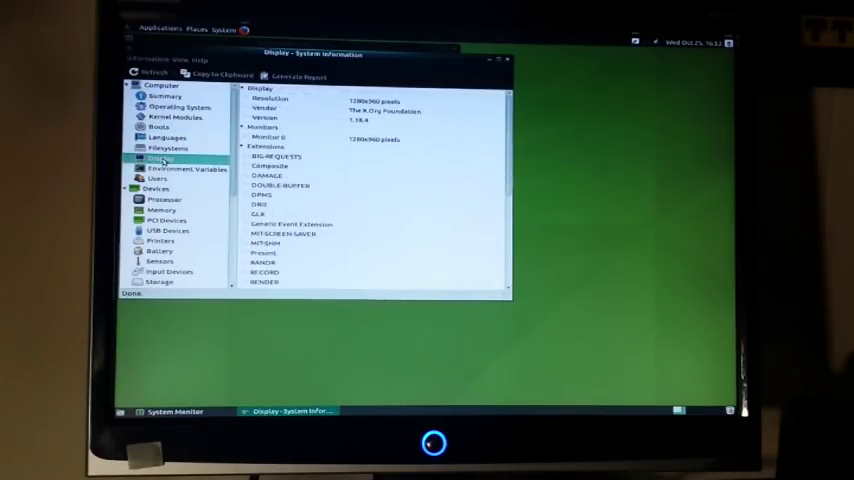
left_click(176, 170)
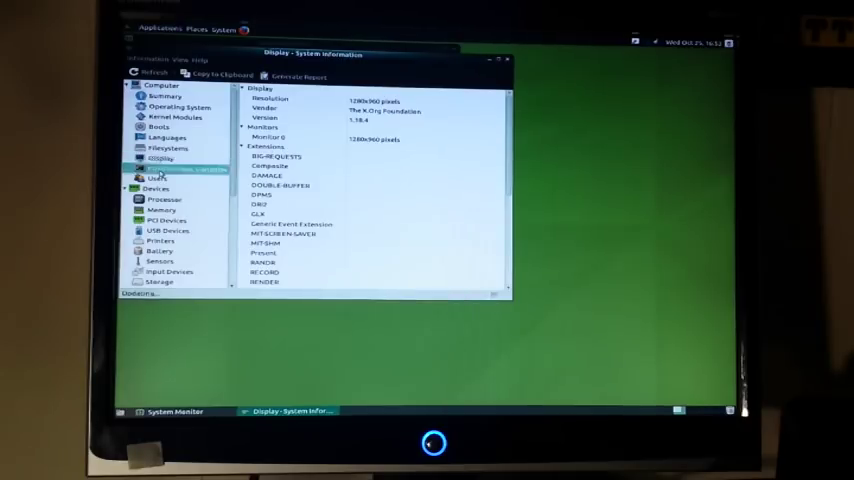
left_click(152, 180)
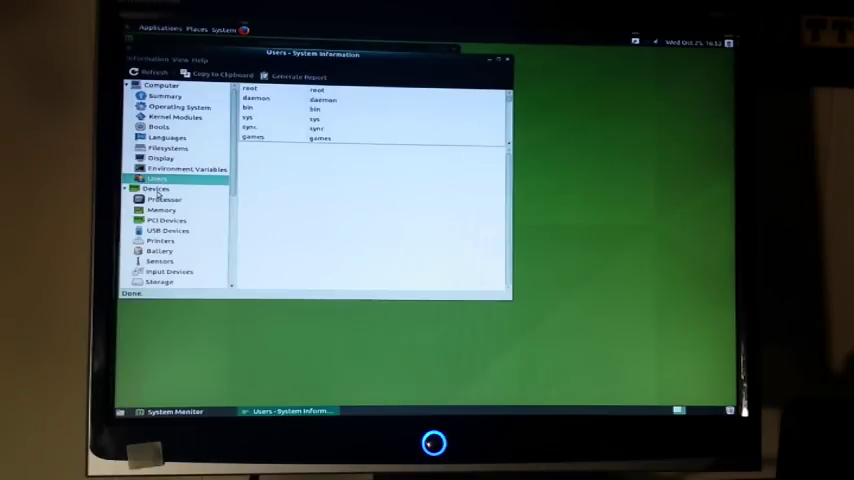
left_click(164, 200)
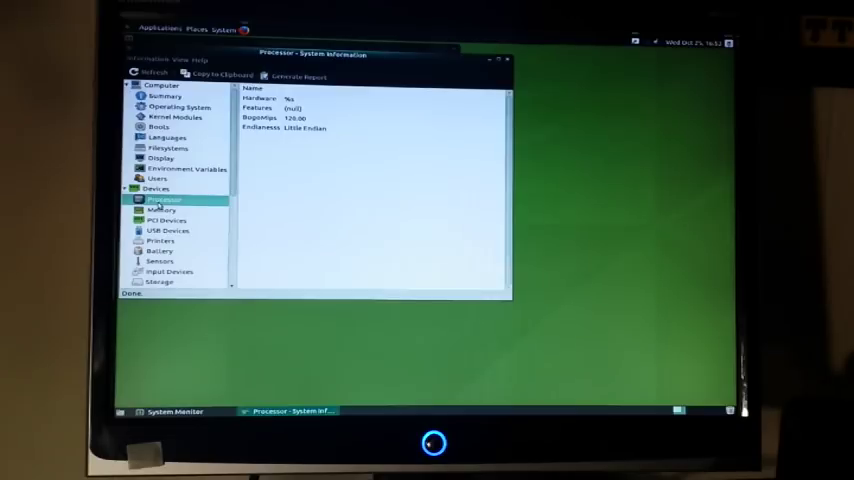
Check Network Interfaces, then run the CPU Blowfish and CPU Fibonacci benchmarks.
left_click(162, 220)
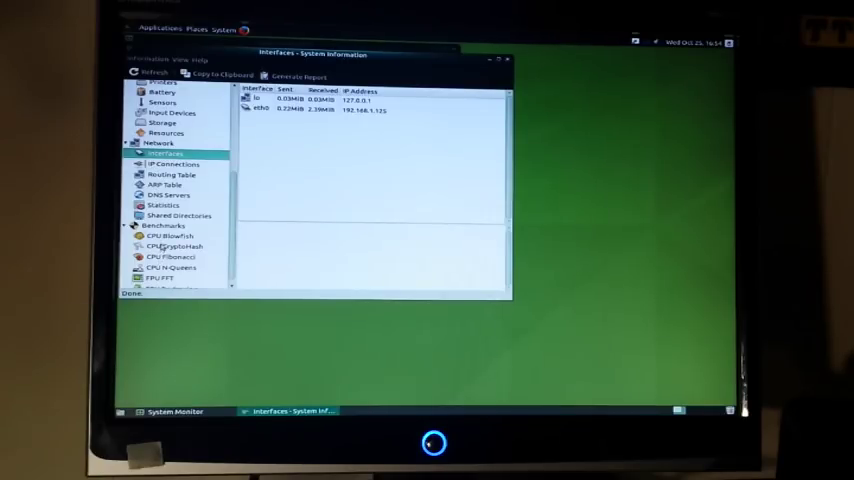
left_click(168, 236)
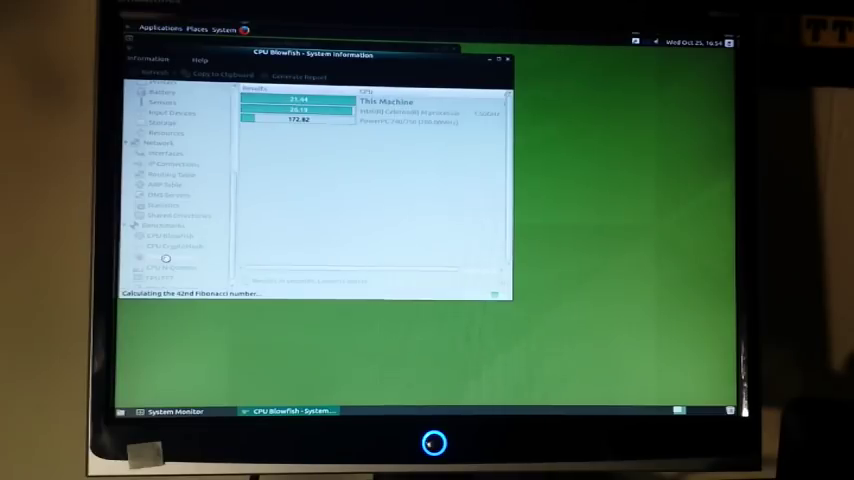
left_click(168, 258)
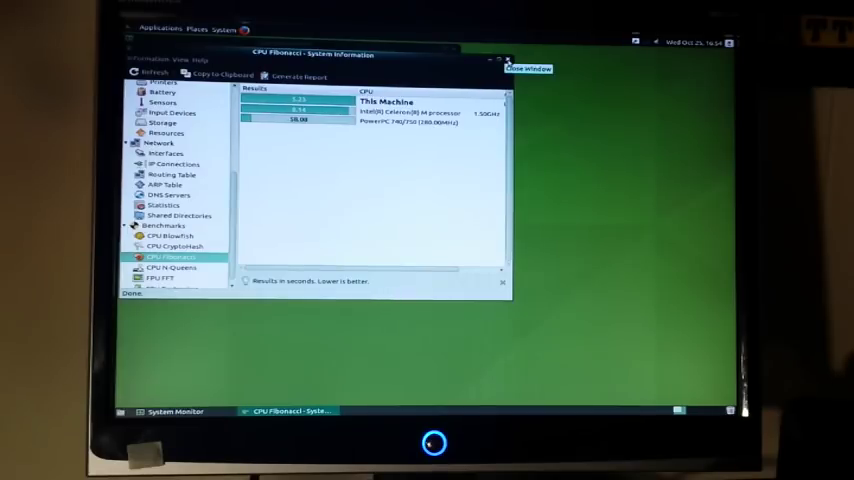
Close the HardInfo profiler after the CPU Fibonacci result appears.
left_click(504, 56)
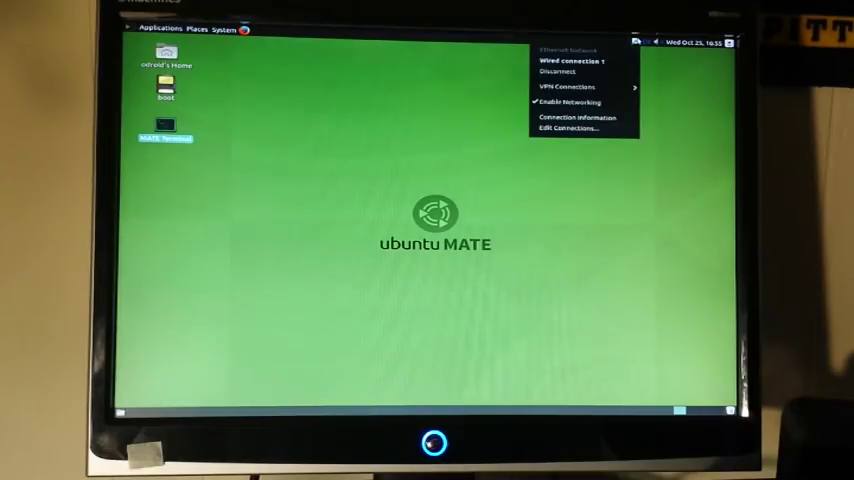
mouse_move(578, 120)
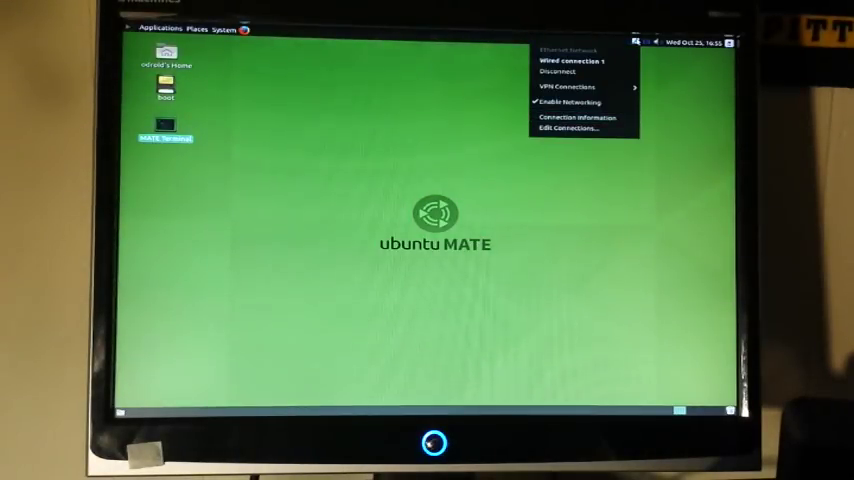
mouse_move(574, 128)
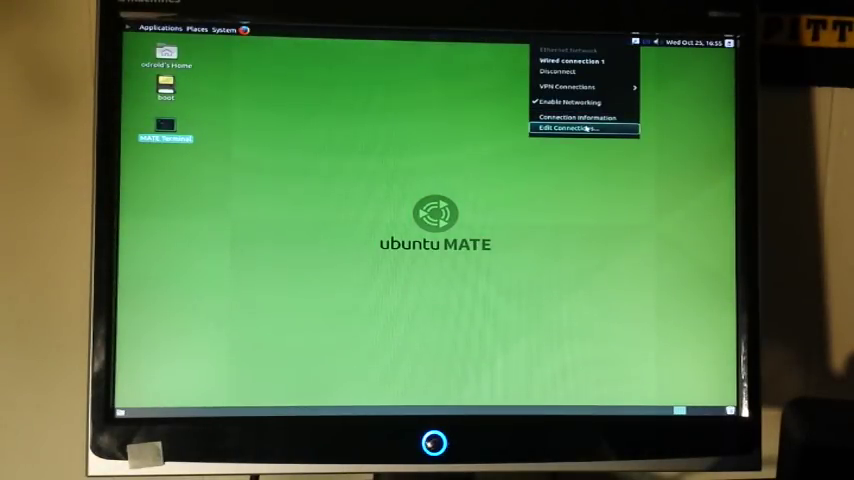
Open Network Connections from the panel network indicator's Edit Connections entry.
left_click(572, 128)
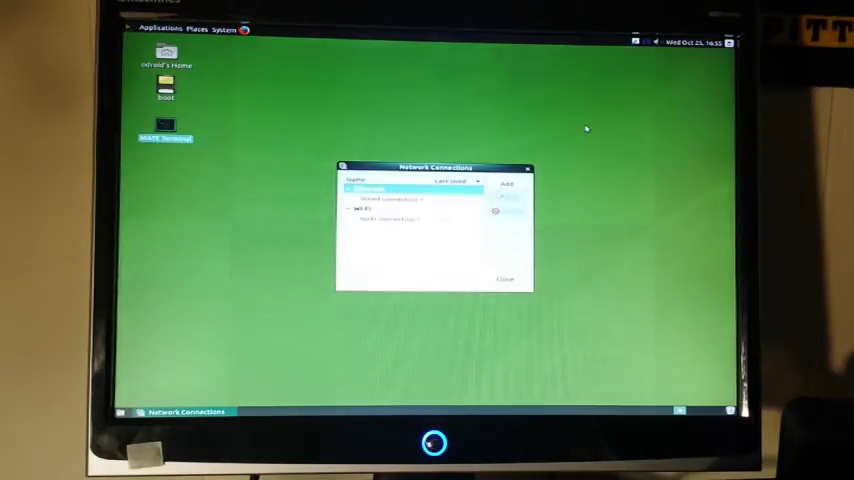